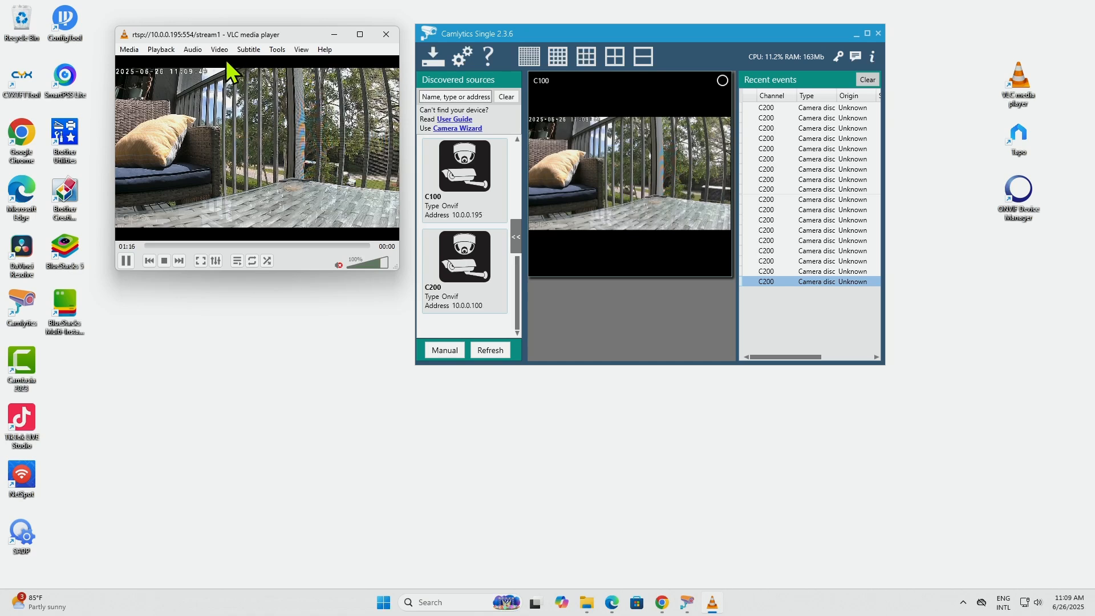
Begin opening a network stream from the Media menu for the camera's RTSP address.
click(128, 49)
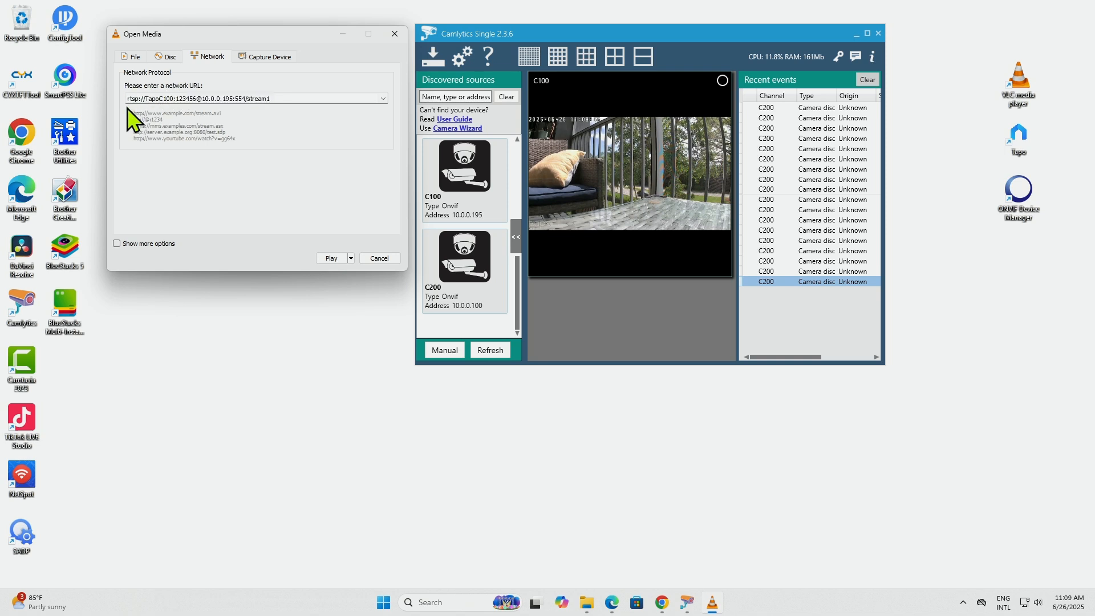
mouse_move(144, 121)
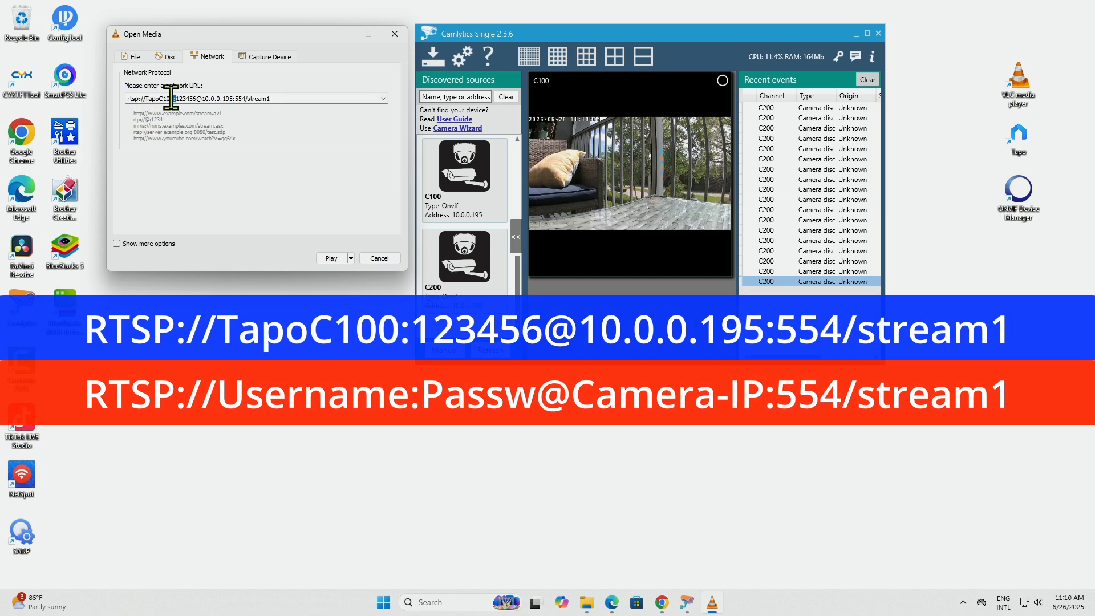
Check the rtsp:// URL with user, password and IP:554/stream1, then play the live stream.
double_click(152, 98)
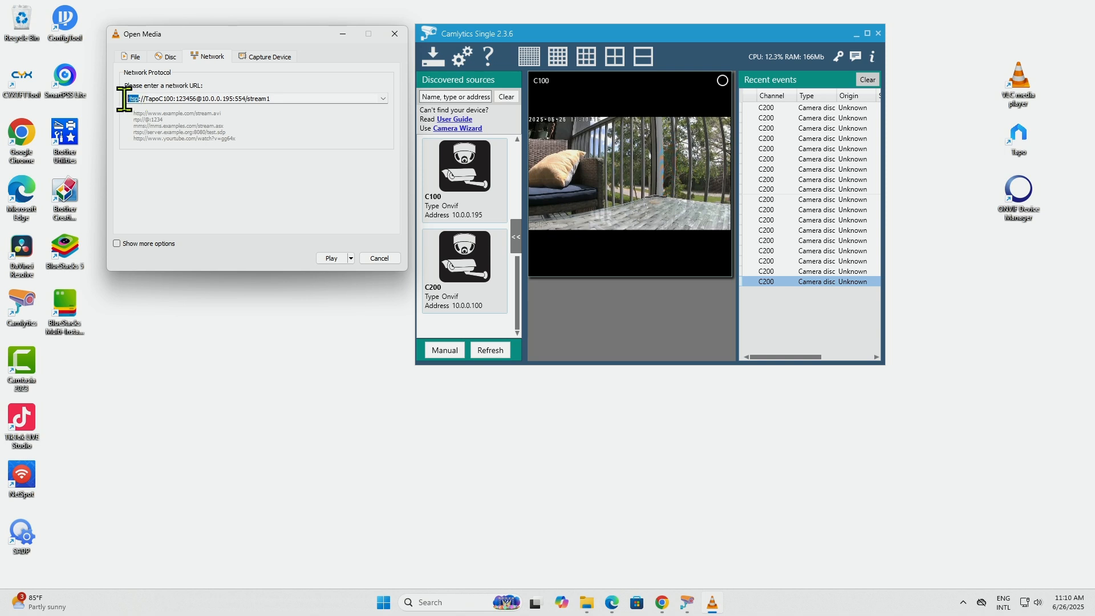
click(331, 258)
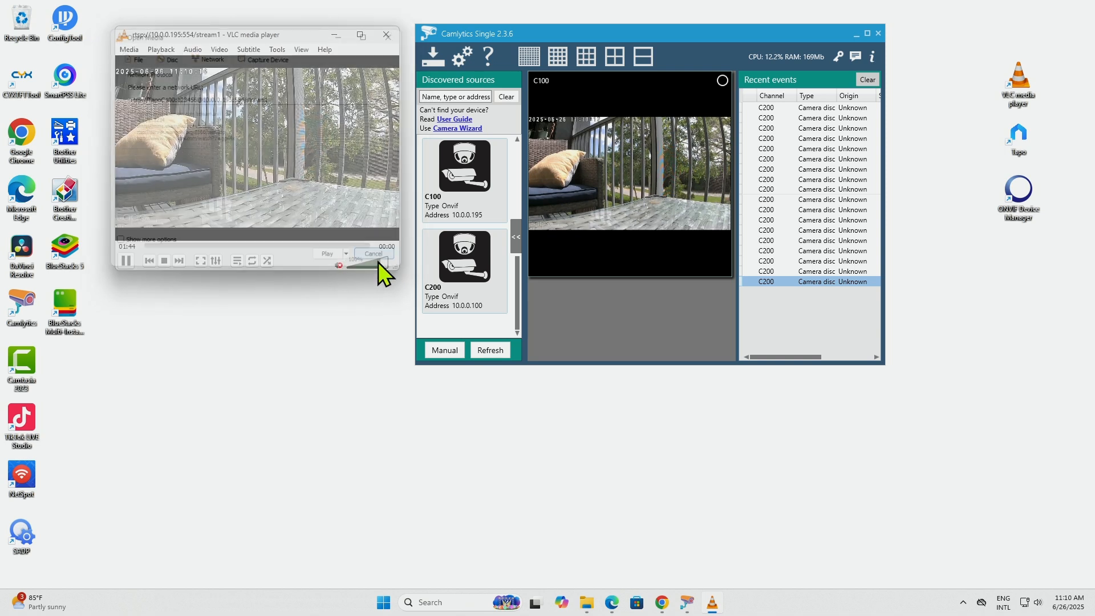